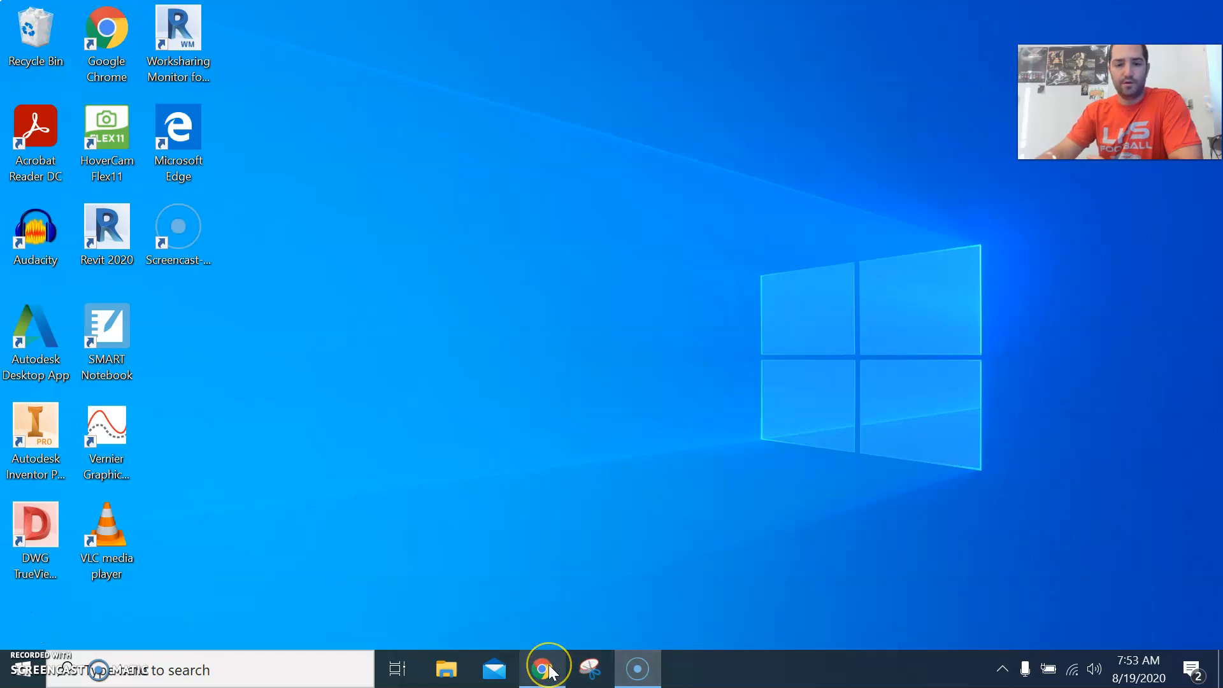
{"action": "mouse_move", "coordinate": [542, 669]}
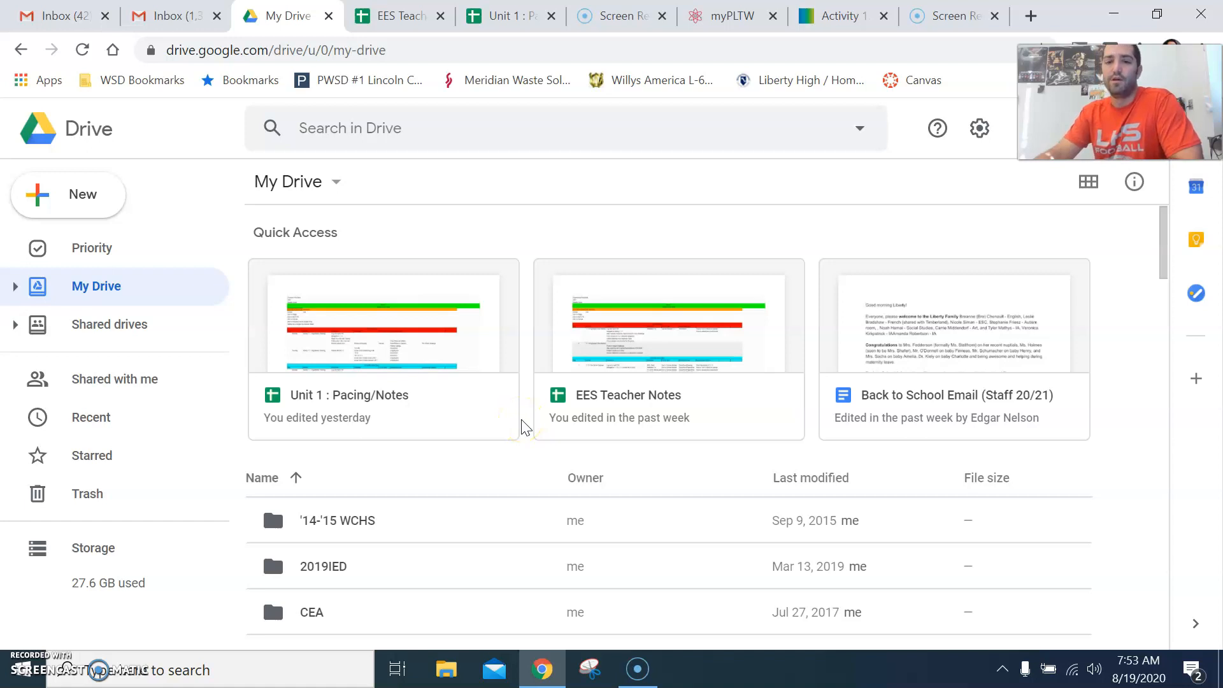
{"action": "mouse_move", "coordinate": [475, 422]}
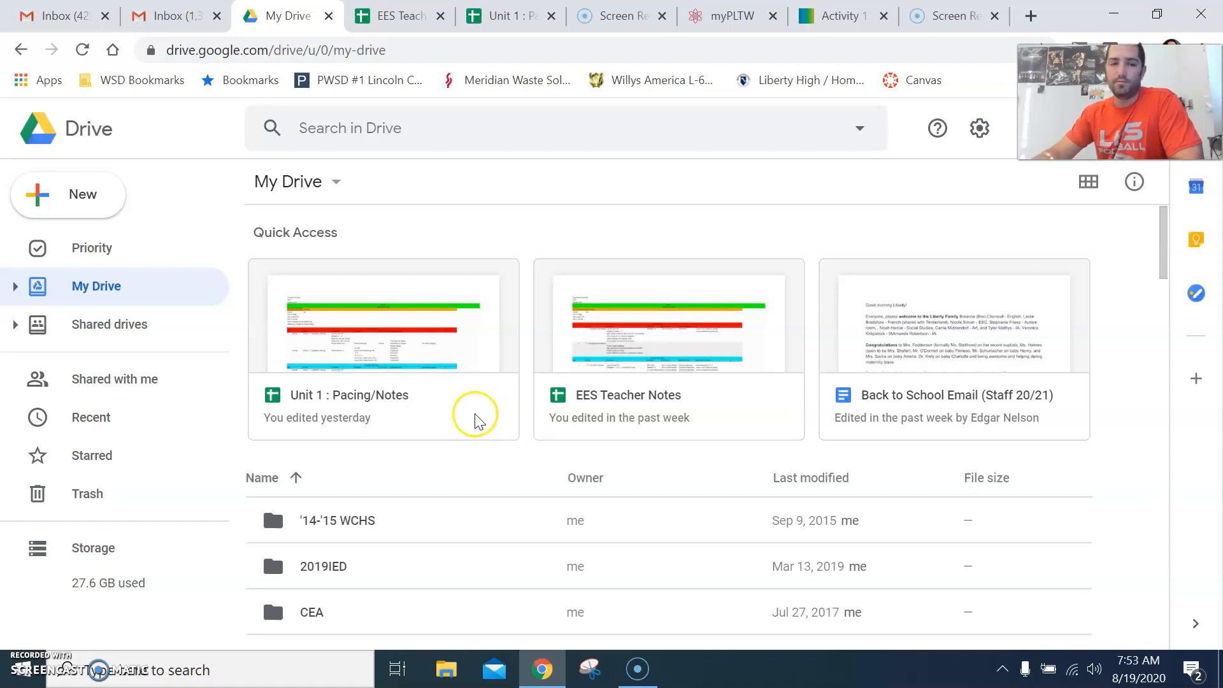
Step: Create a new My Drive folder named 'CSP 20/21-DEMO' via New > Folder
{"action": "left_click", "coordinate": [68, 193]}
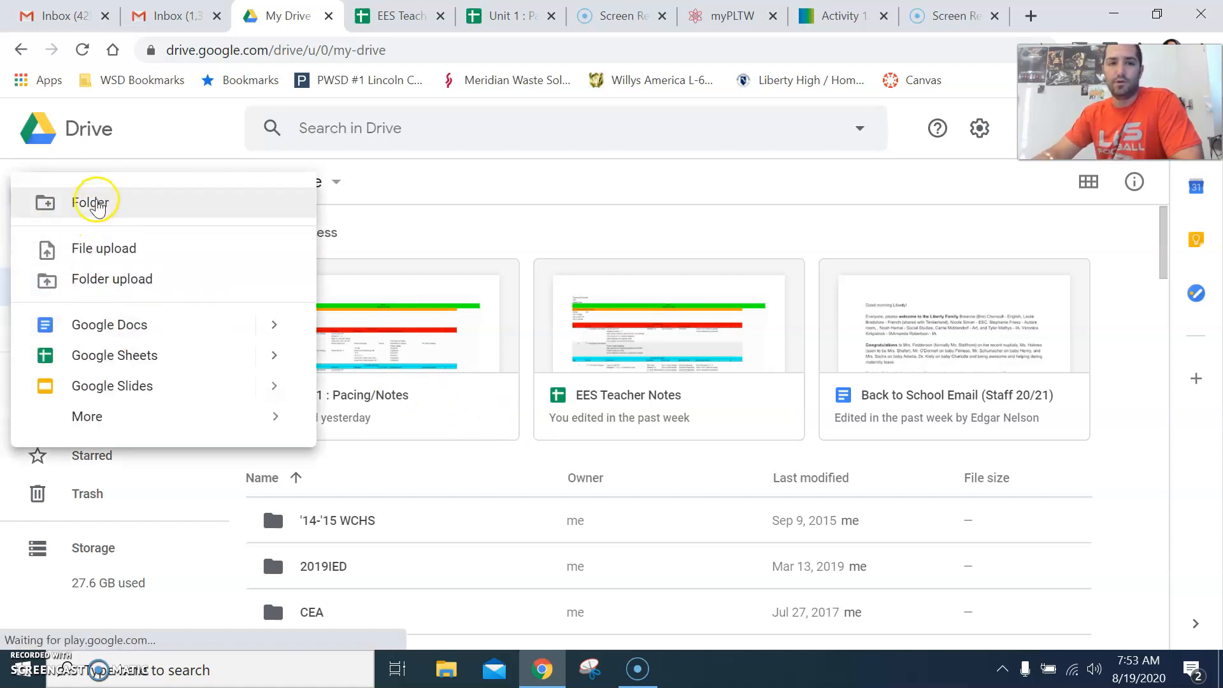
{"action": "left_click", "coordinate": [90, 203]}
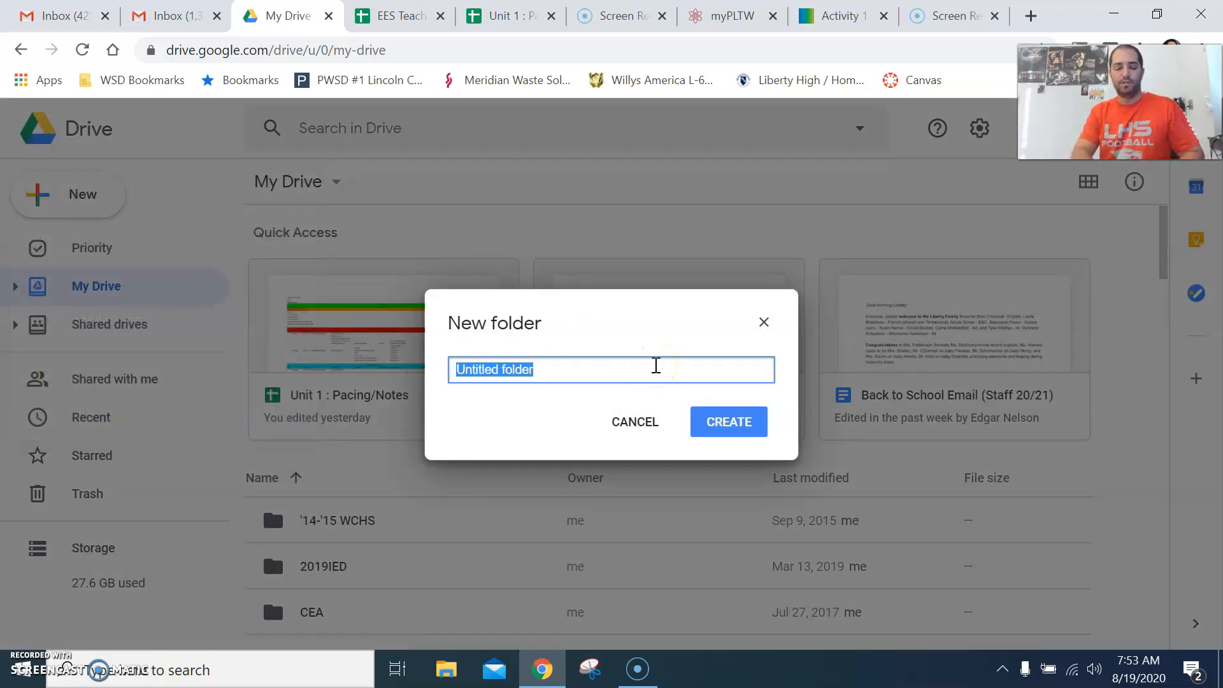
{"action": "type", "text": "CSP 20"}
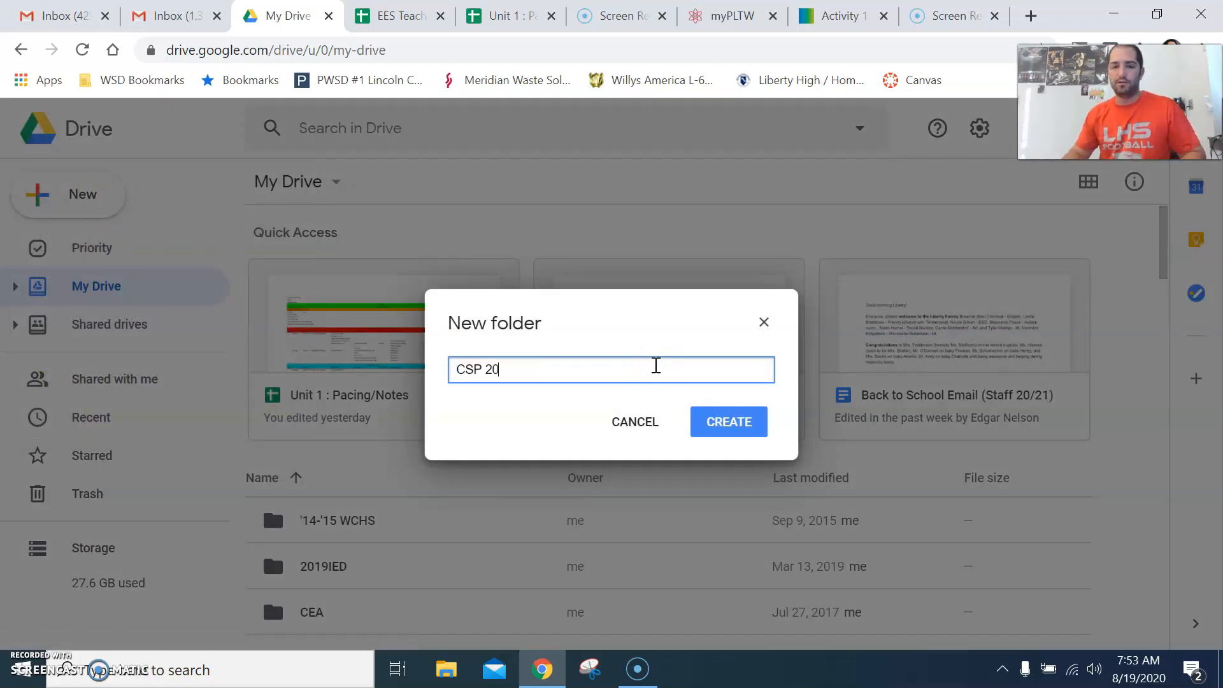
{"action": "type", "text": "/21"}
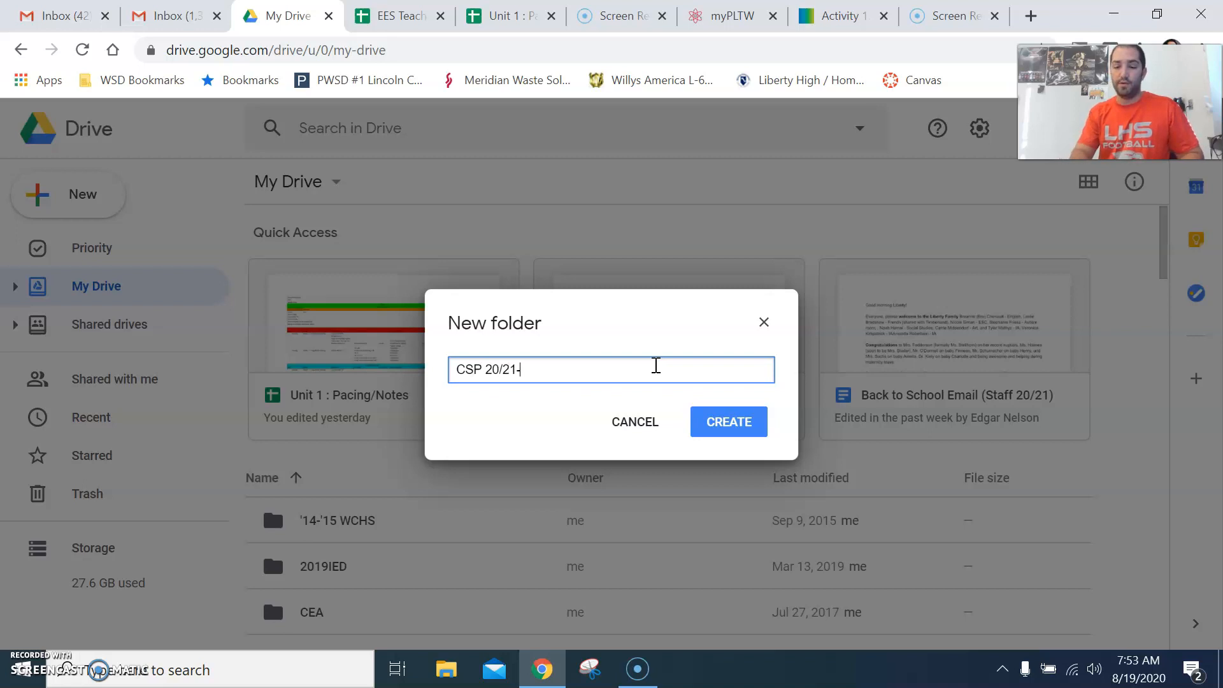
{"action": "type", "text": "-DEMO"}
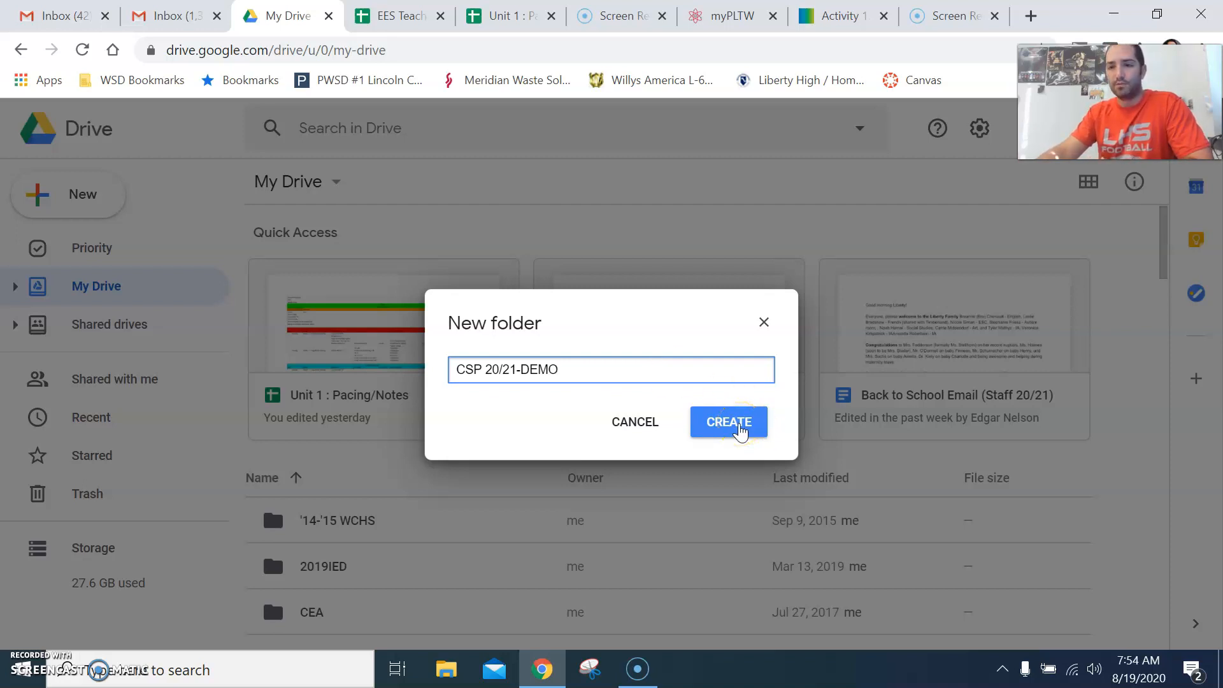
{"action": "left_click", "coordinate": [728, 421]}
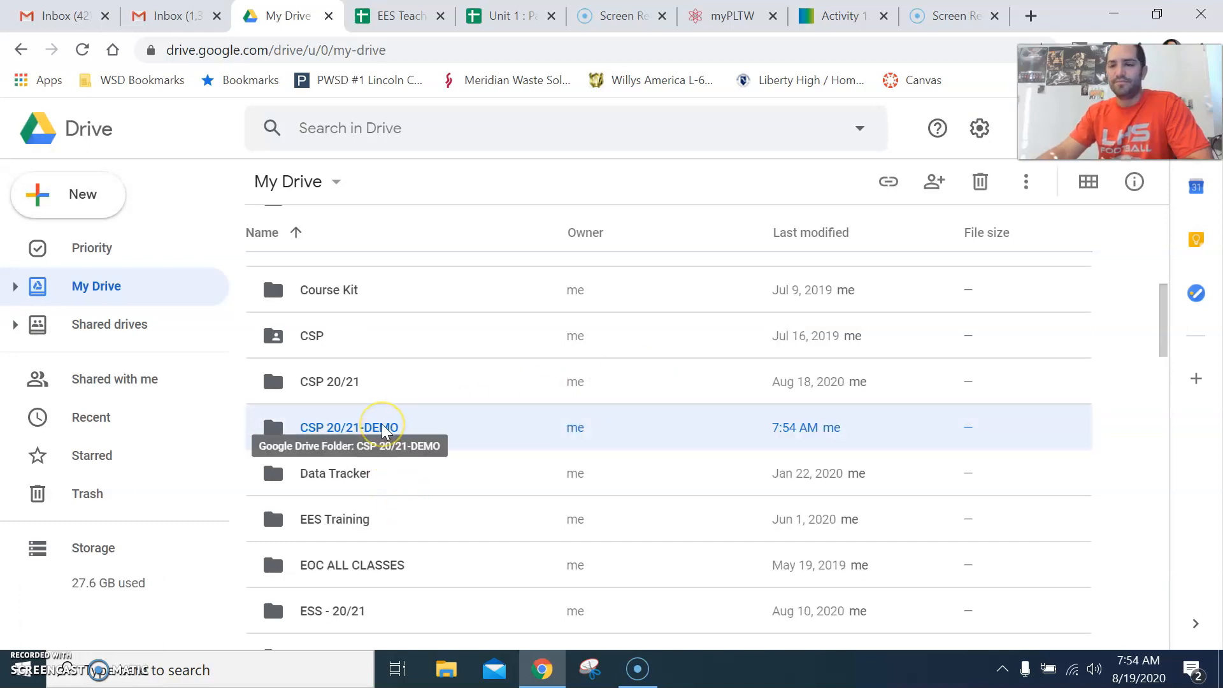
Step: Inside the CSP 20/21-DEMO folder, start a new blank Google Docs document
{"action": "double_click", "coordinate": [349, 426]}
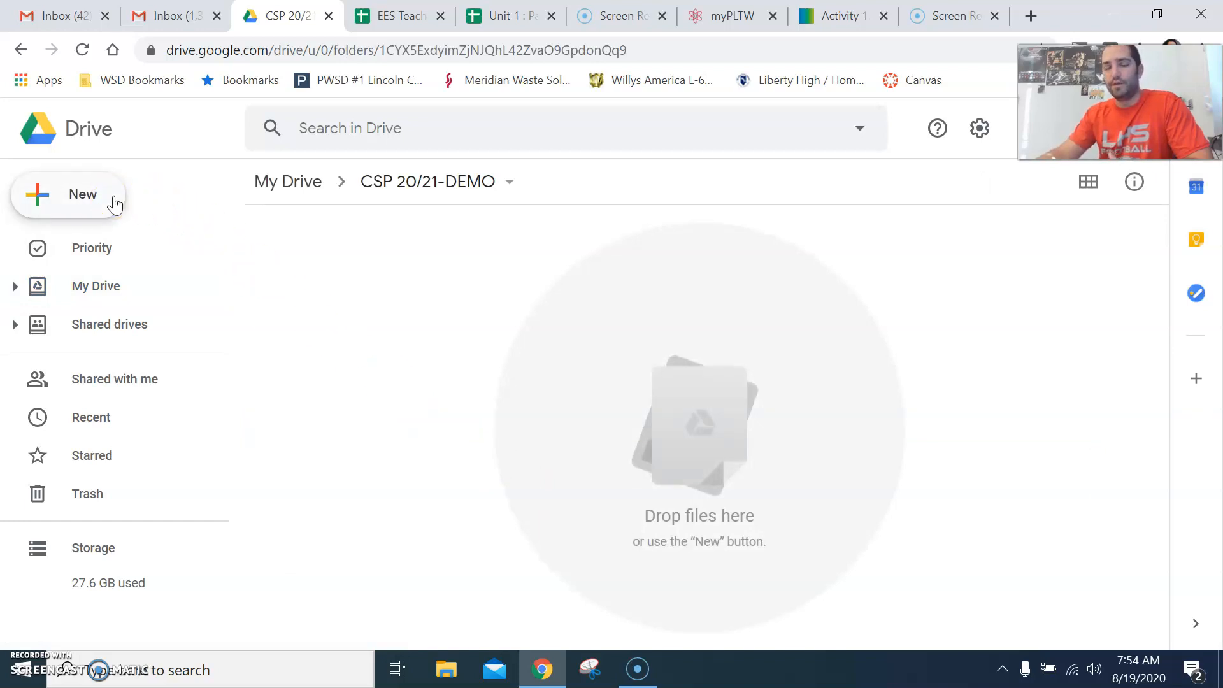
{"action": "left_click", "coordinate": [83, 194]}
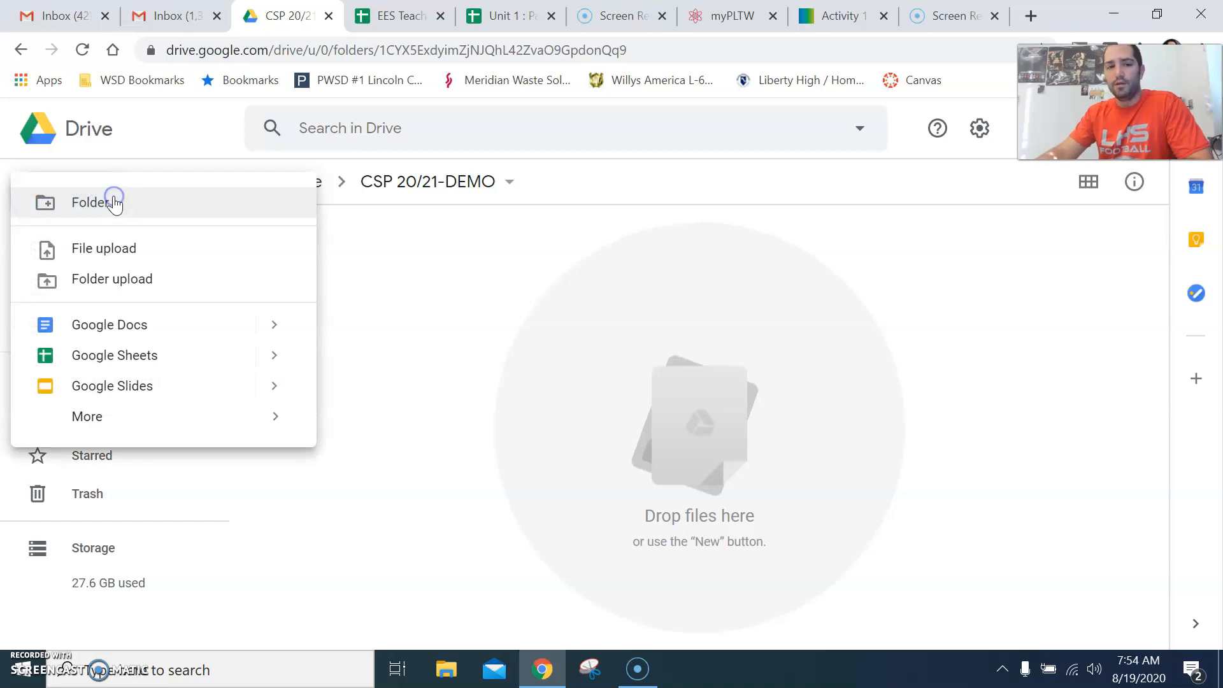
{"action": "mouse_move", "coordinate": [109, 325]}
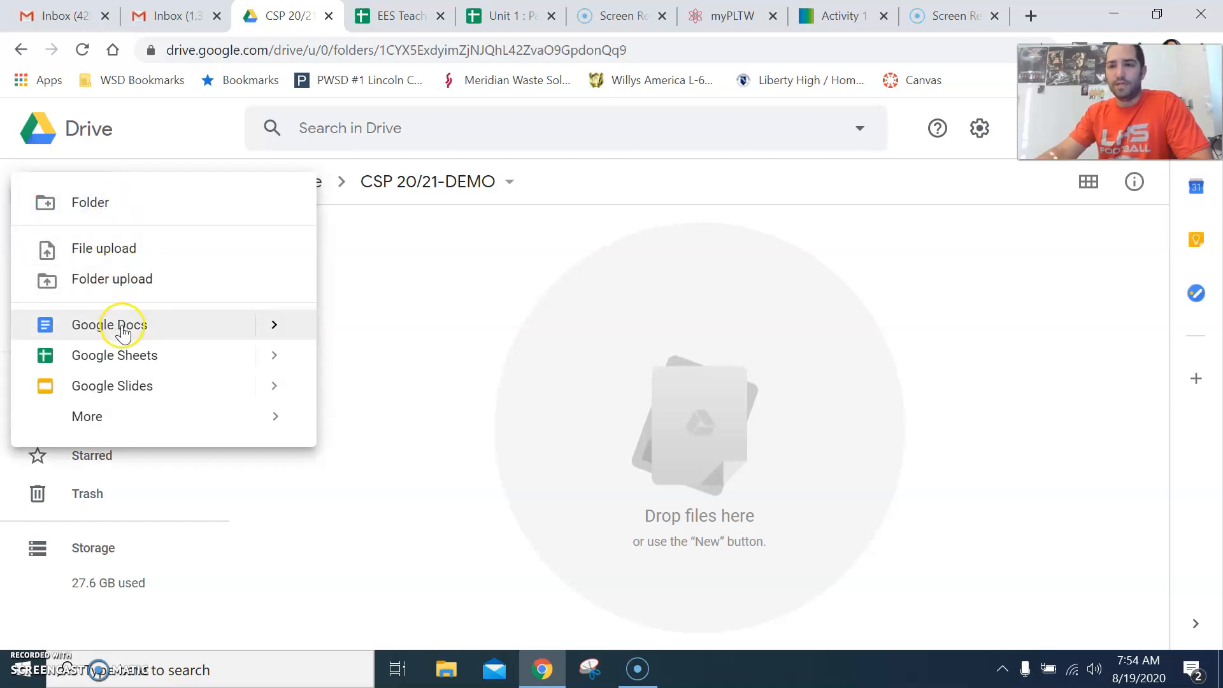
{"action": "left_click", "coordinate": [109, 325]}
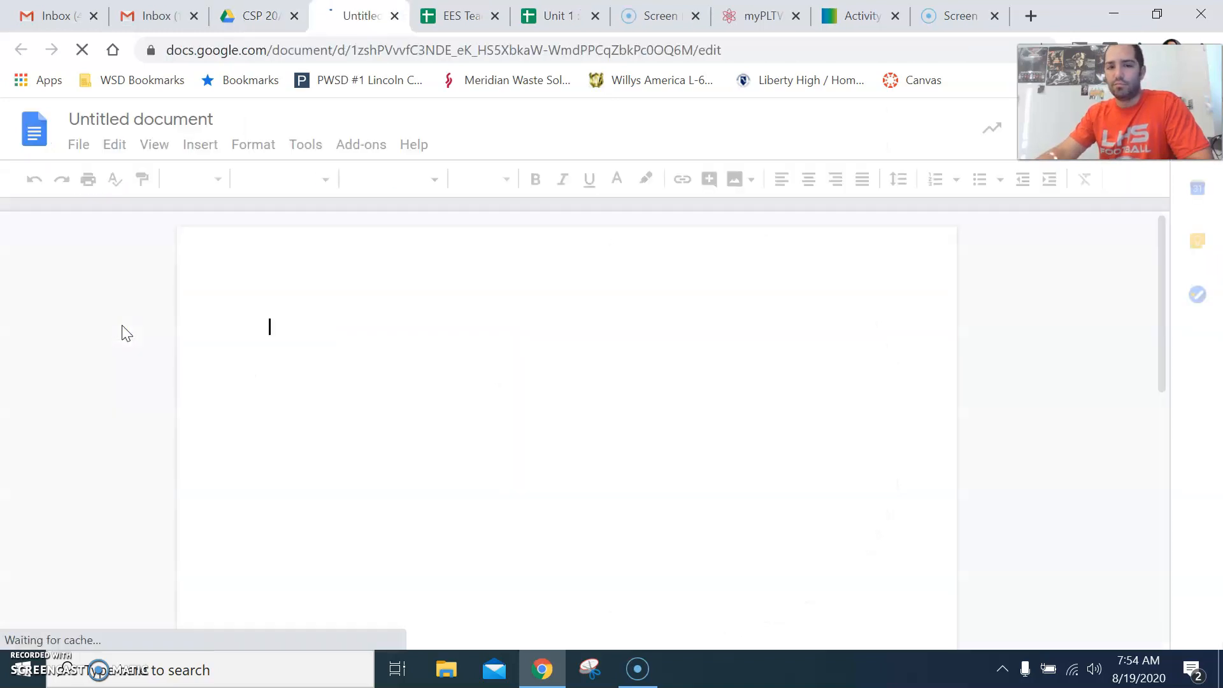
Step: Rename the untitled document to 'csp 1.1.1 AS-EMP'
{"action": "left_click", "coordinate": [140, 118]}
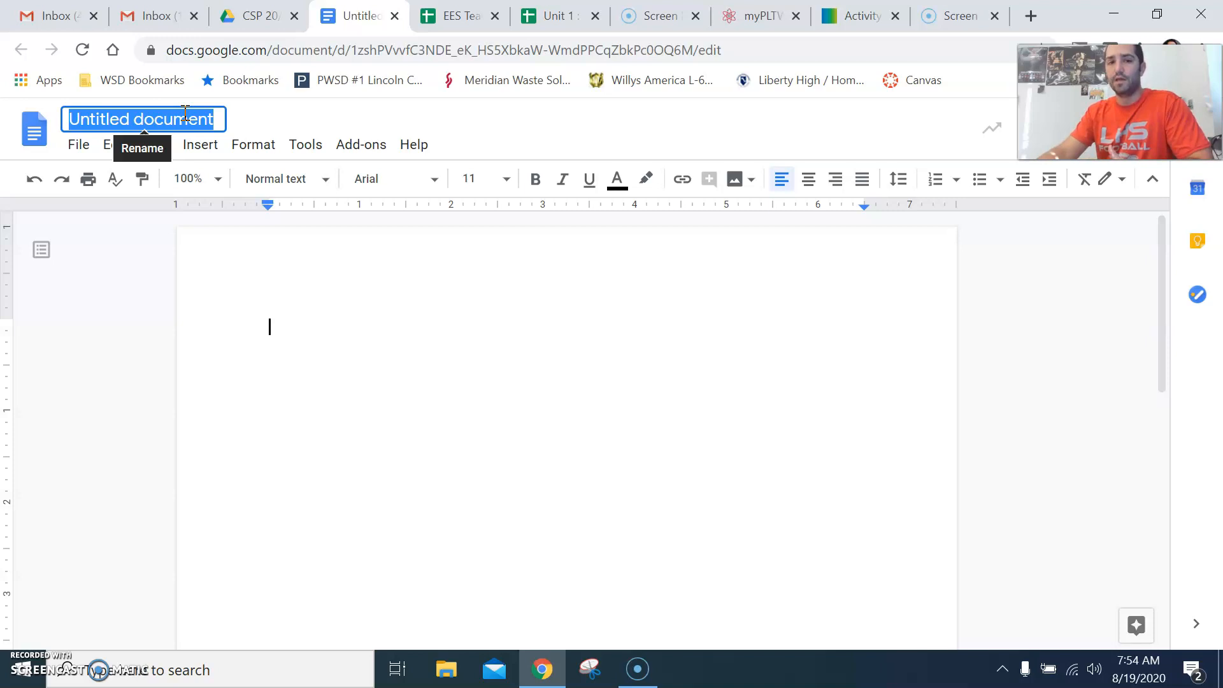
{"action": "mouse_move", "coordinate": [297, 325]}
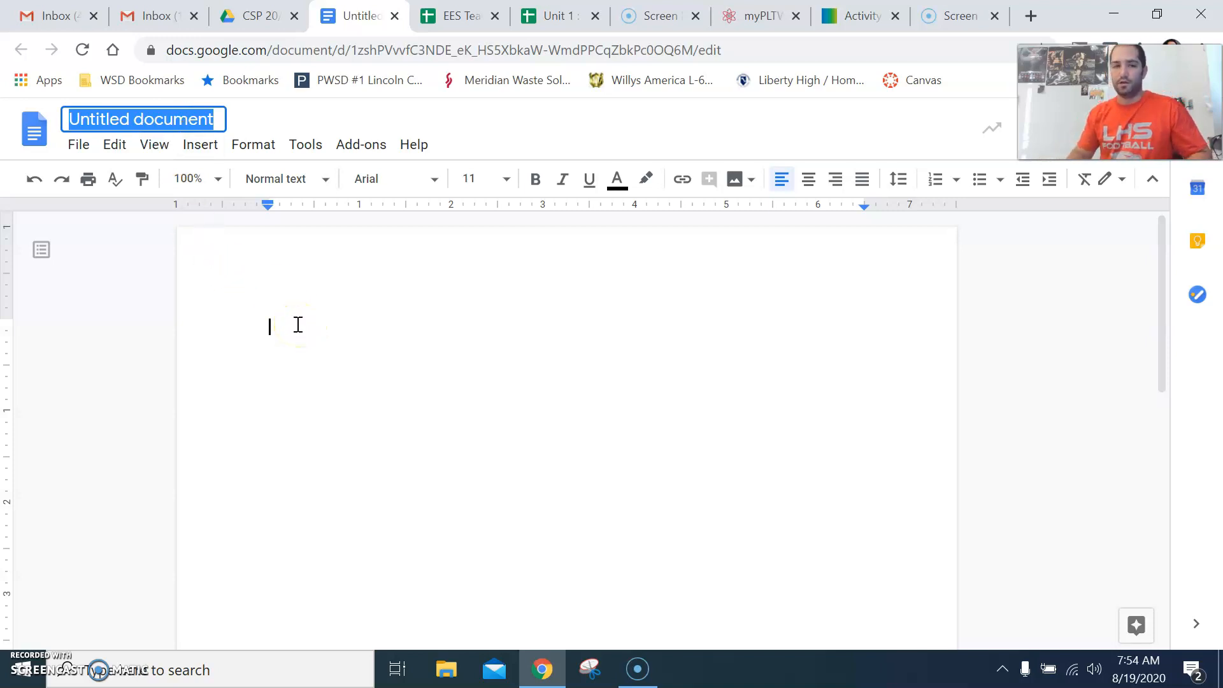
{"action": "type", "text": "csp 1.1.1 AK"}
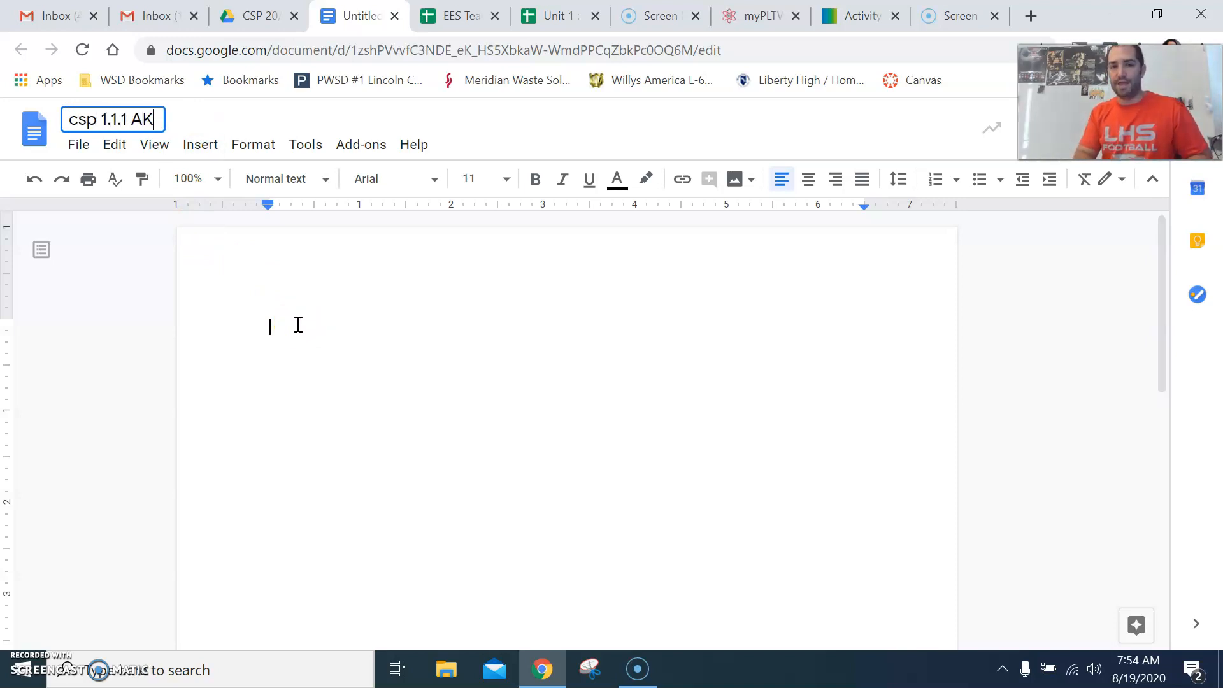
{"action": "type", "text": "S"}
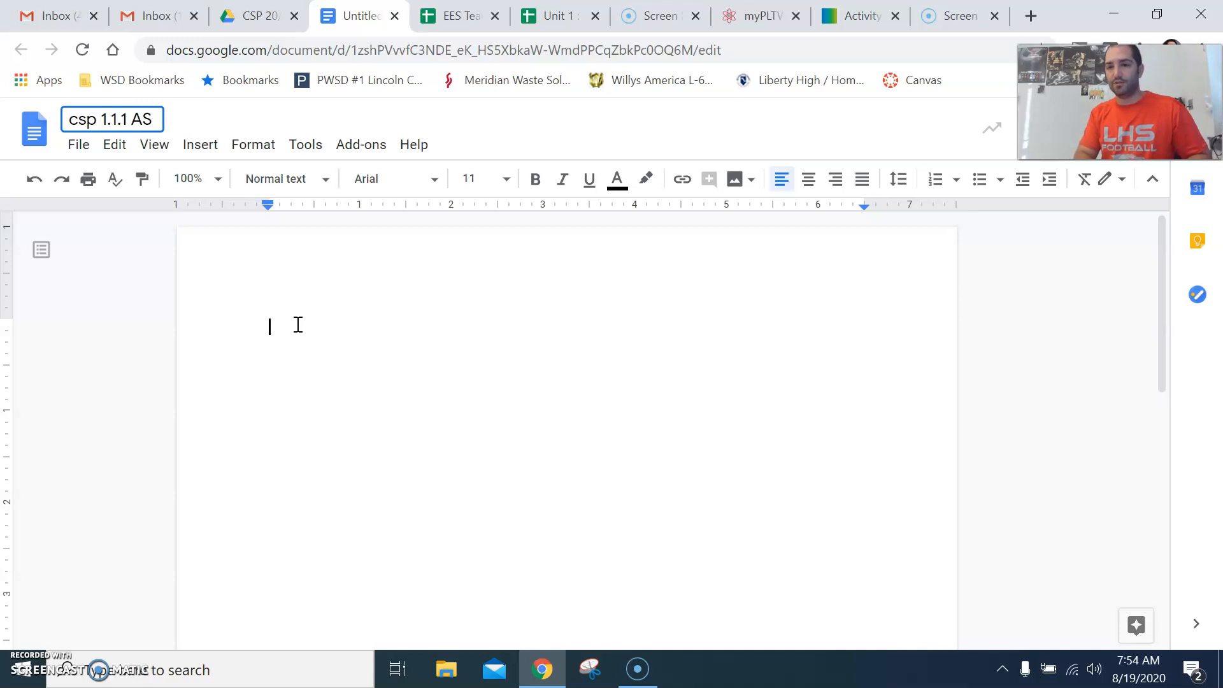
{"action": "type", "text": "-EMP"}
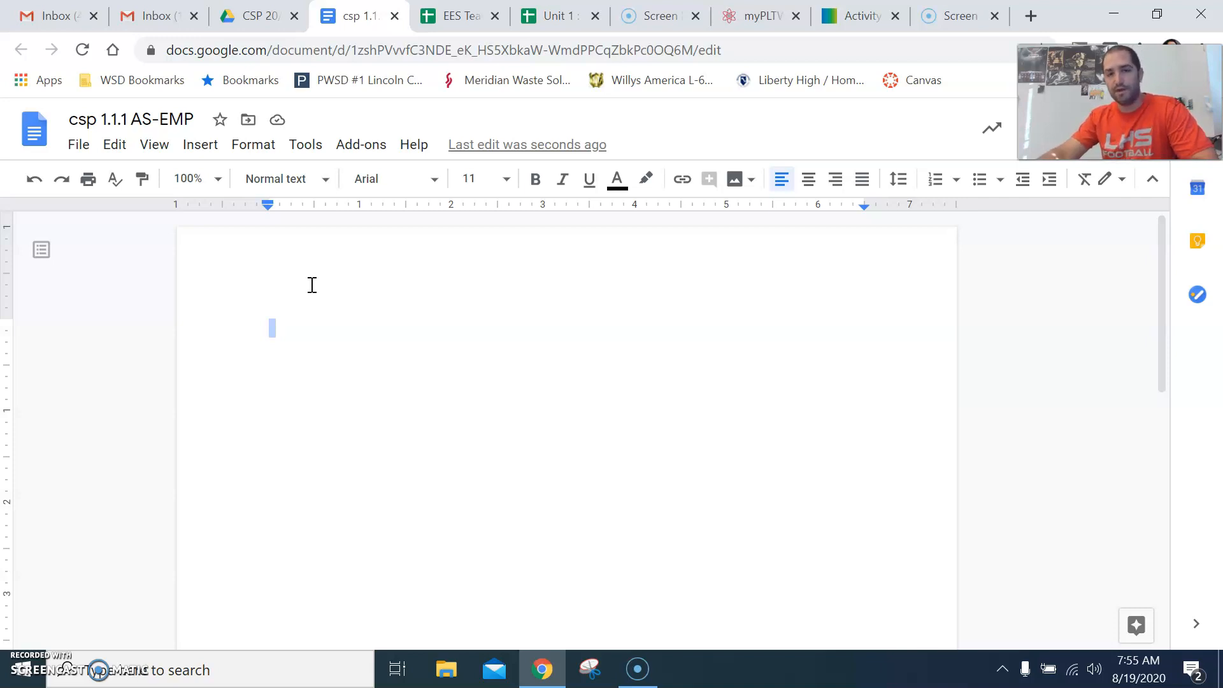
{"action": "mouse_move", "coordinate": [200, 144]}
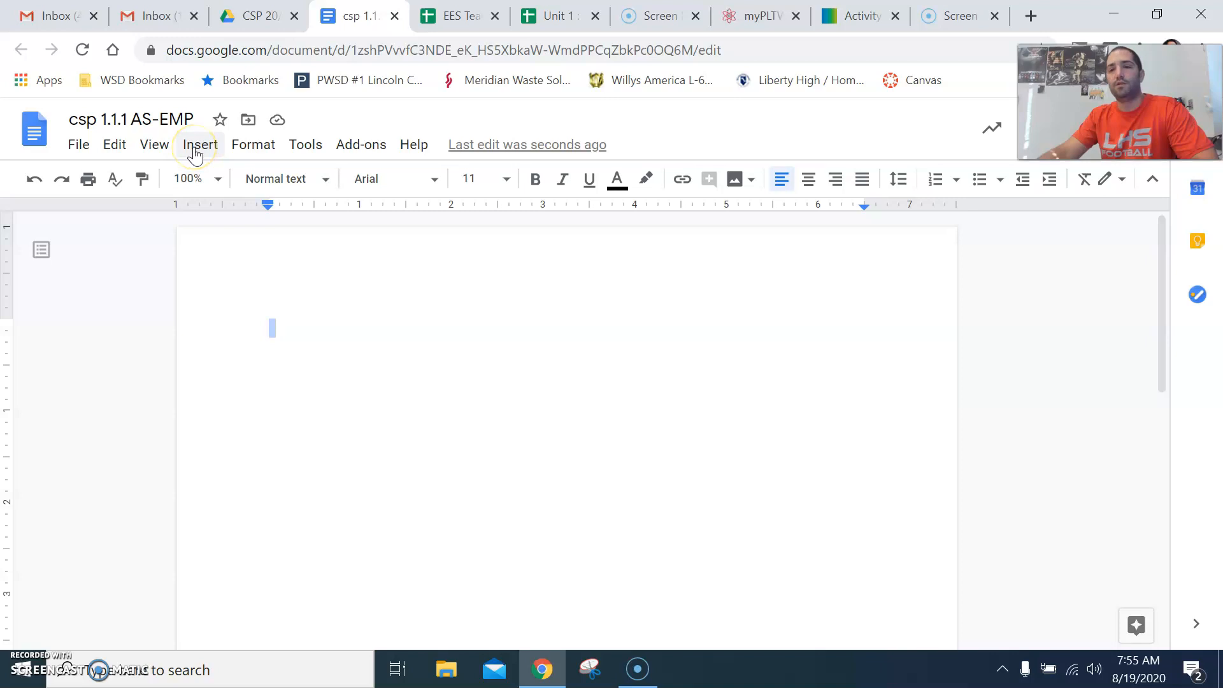
Step: Insert a 2-column, 20-row table into the empty document body
{"action": "left_click", "coordinate": [200, 144]}
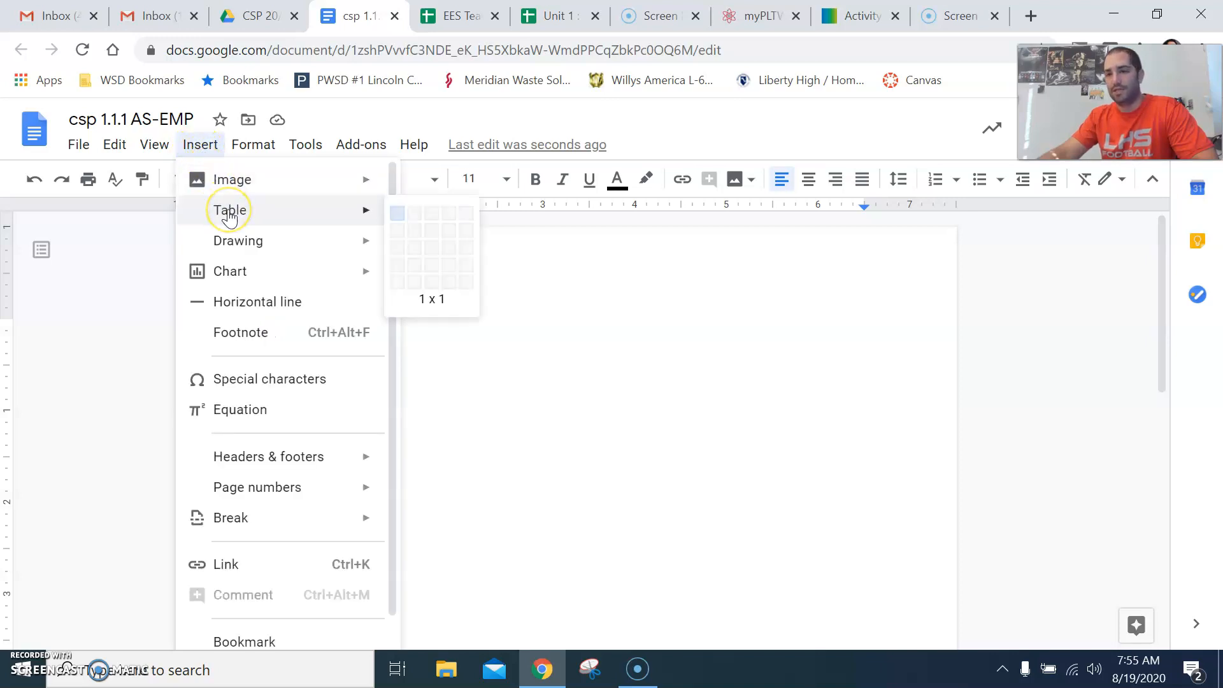
{"action": "mouse_move", "coordinate": [394, 217]}
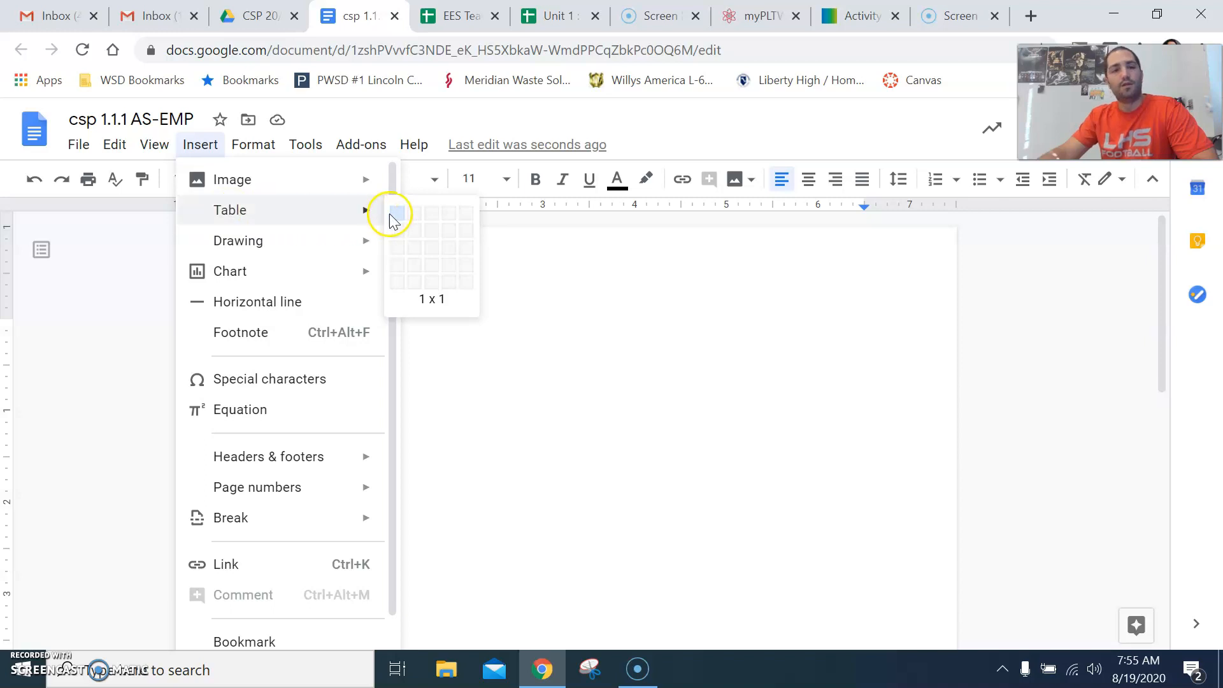
{"action": "mouse_move", "coordinate": [418, 216]}
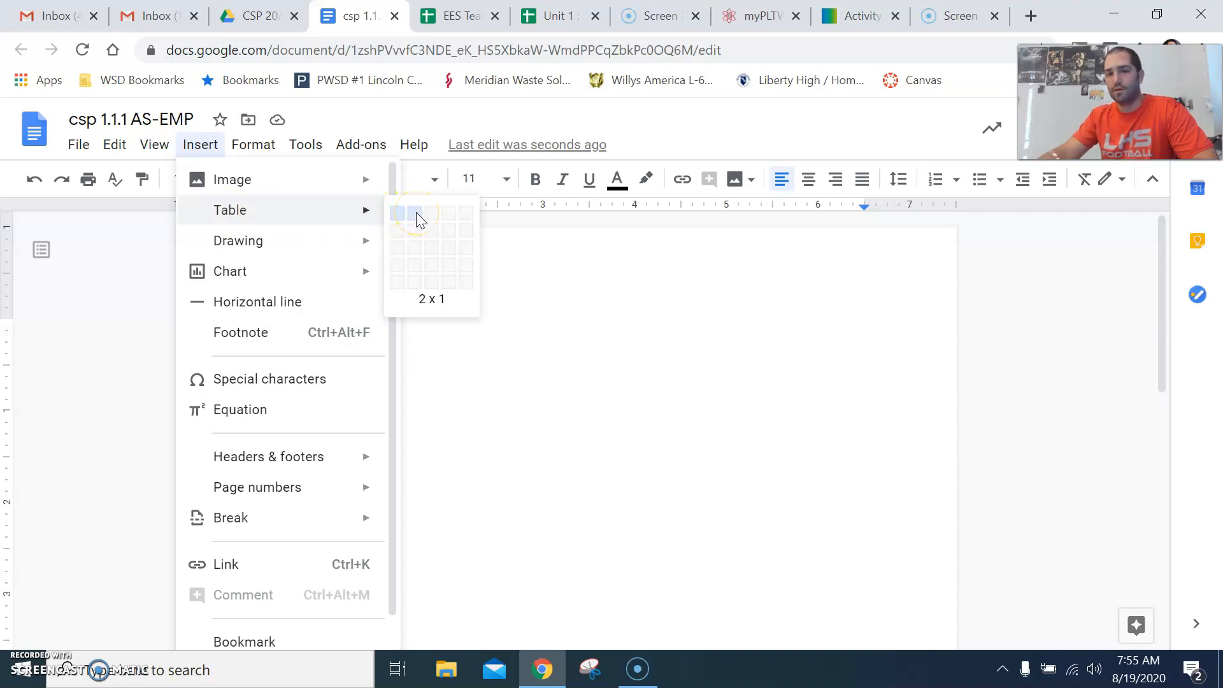
{"action": "mouse_move", "coordinate": [412, 226]}
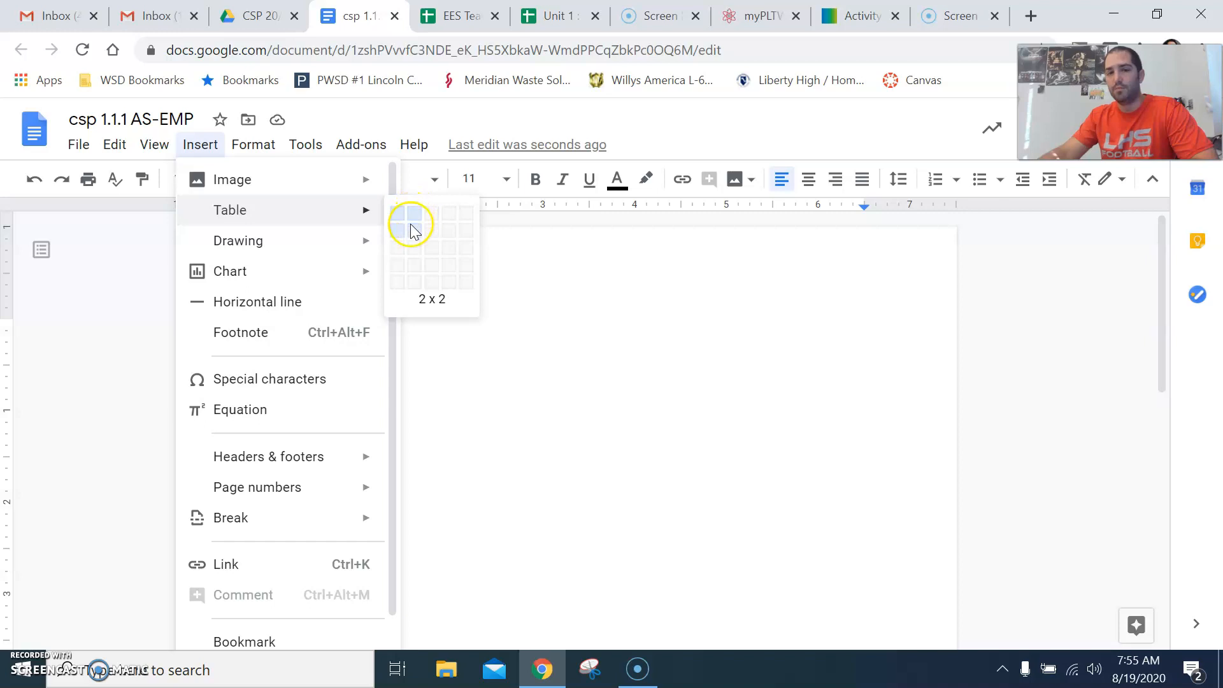
{"action": "mouse_move", "coordinate": [413, 408]}
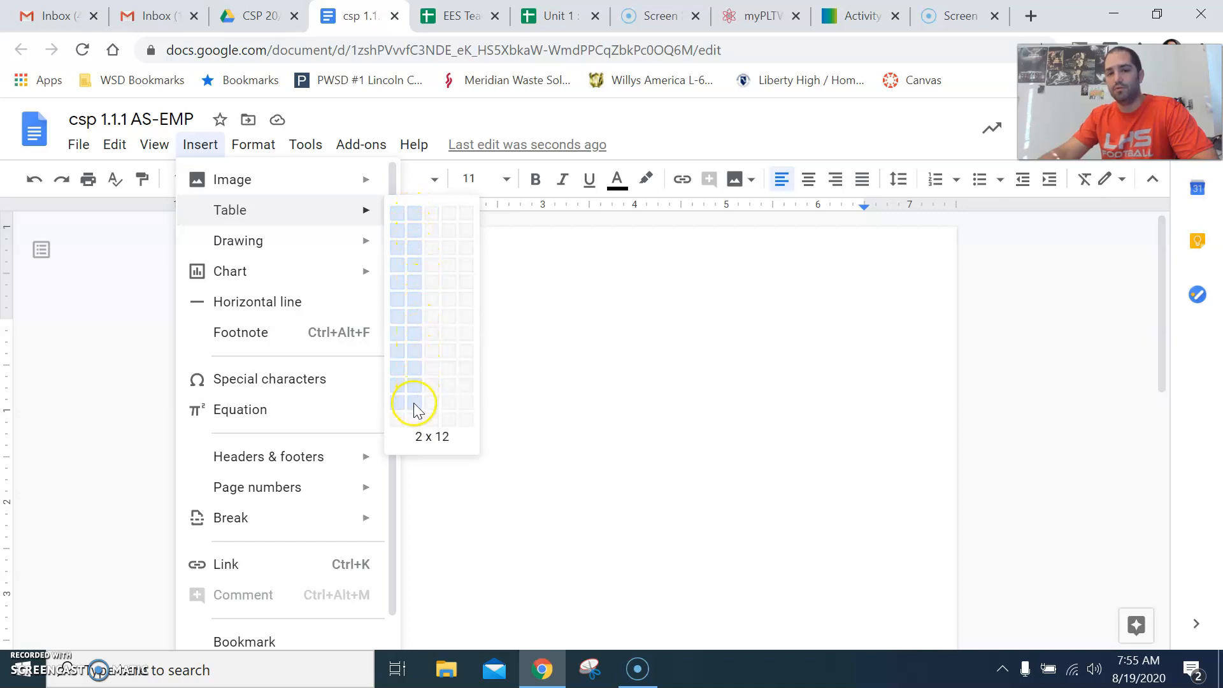
{"action": "mouse_move", "coordinate": [415, 538]}
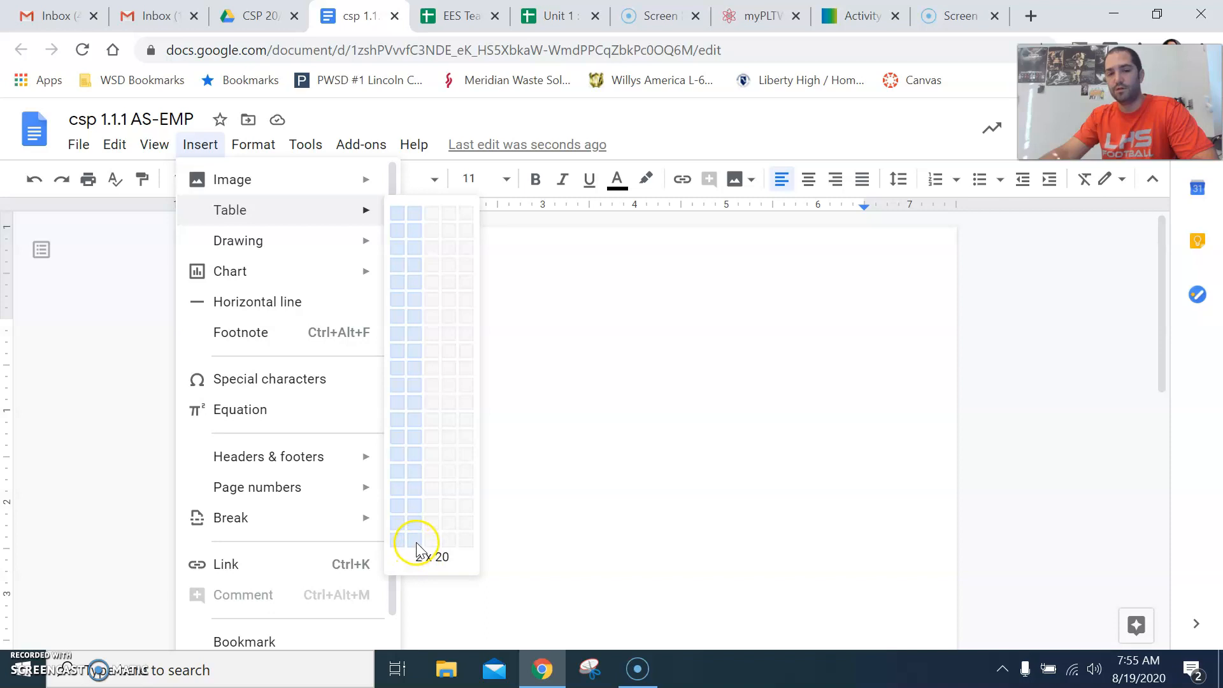
{"action": "left_click", "coordinate": [418, 542]}
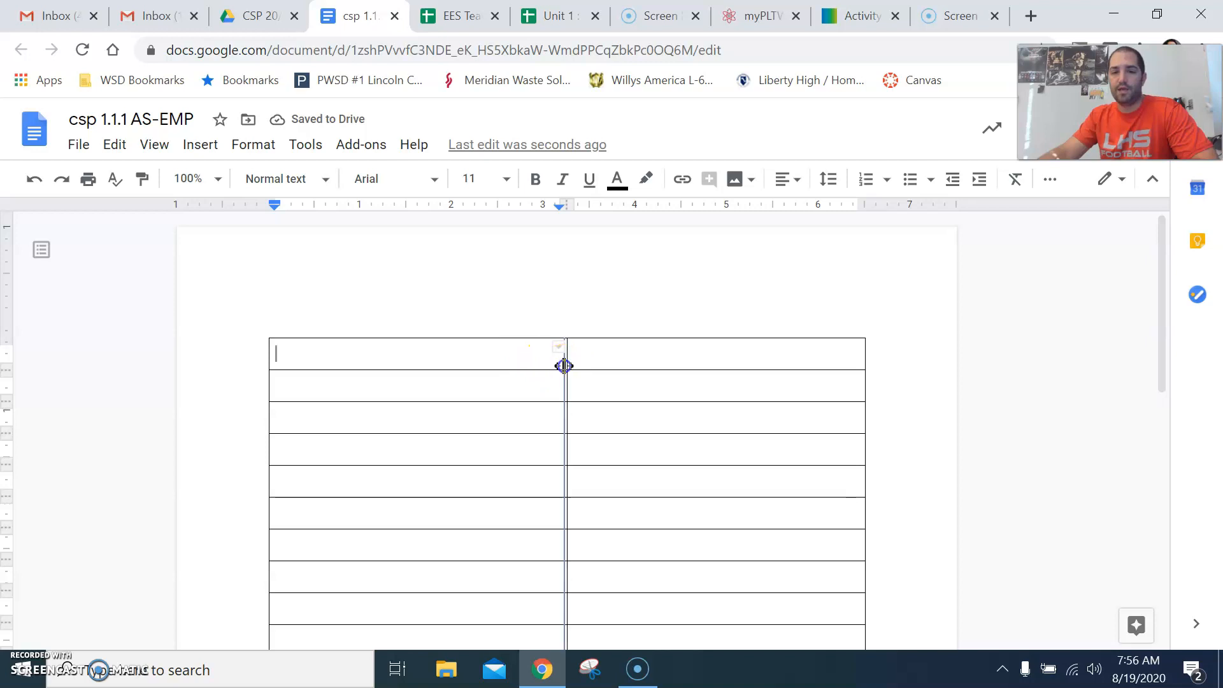
Step: Drag the column divider left so the first column is narrow and the second wide
{"action": "left_click_drag", "start_coordinate": [565, 366], "coordinate": [337, 377]}
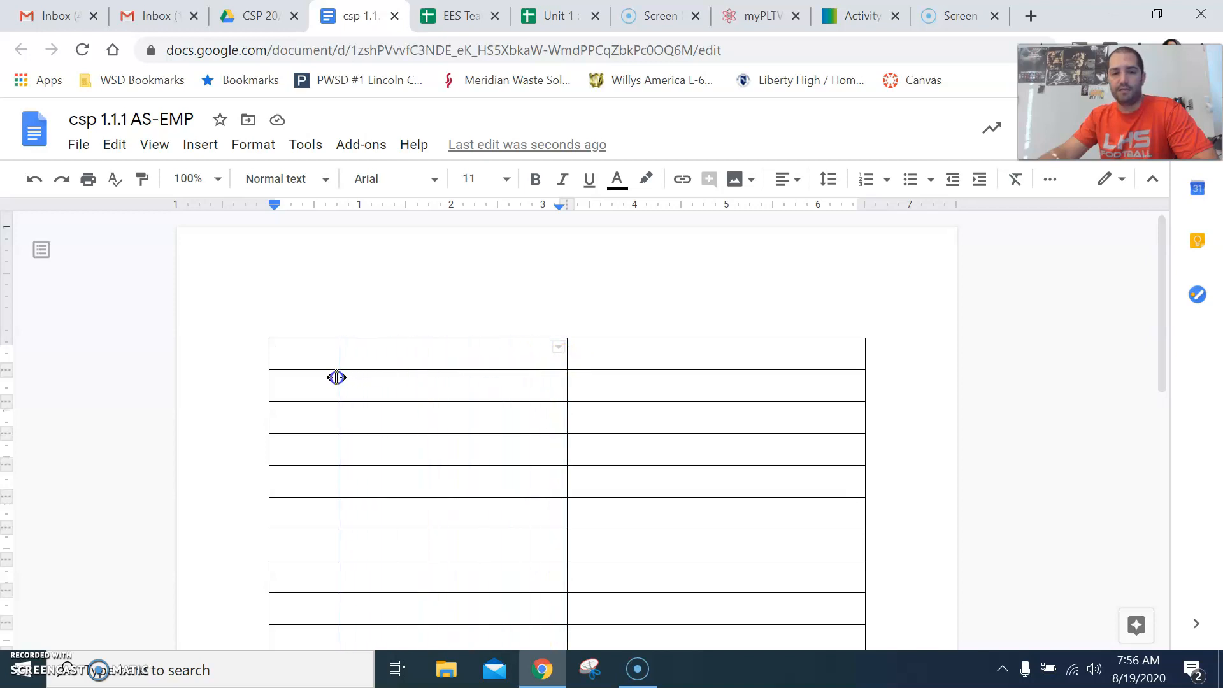
{"action": "left_click_drag", "start_coordinate": [338, 377], "coordinate": [320, 377]}
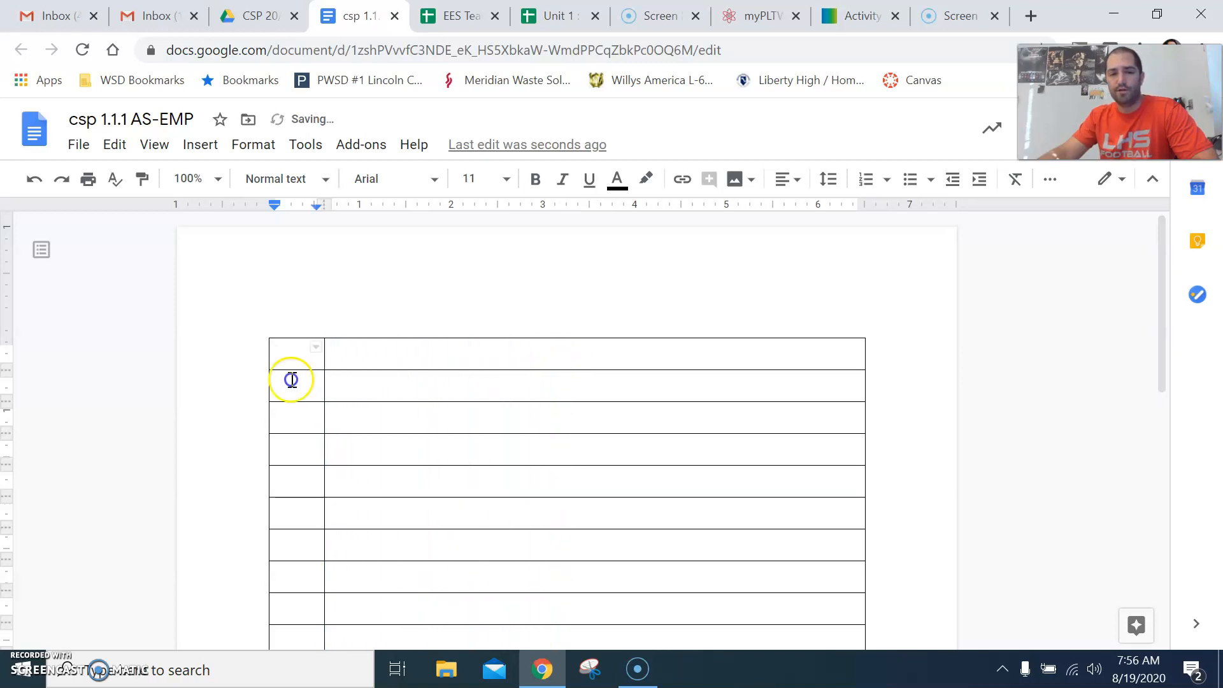